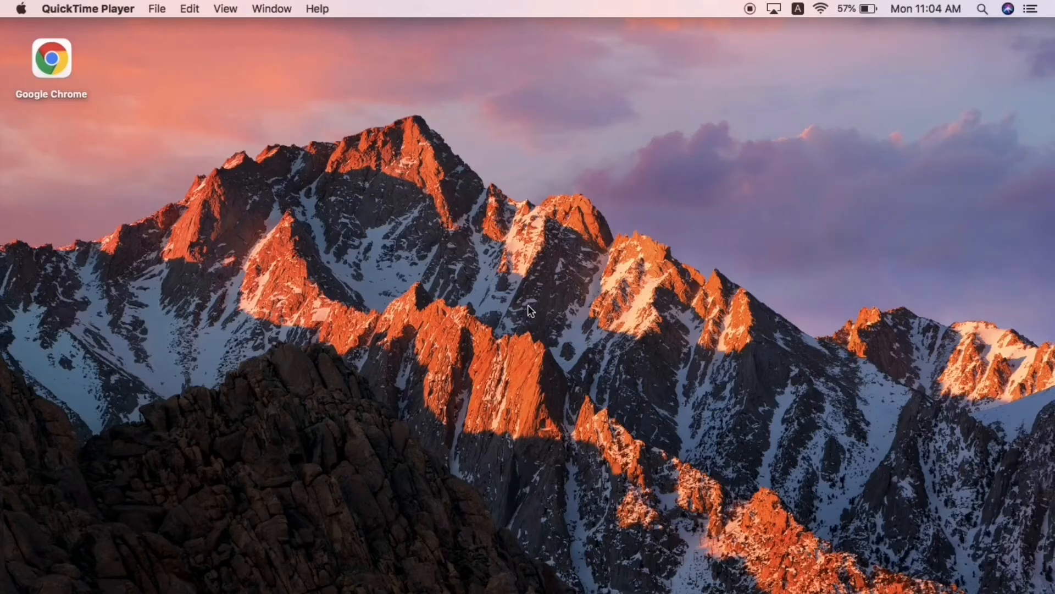
{"action": "mouse_move", "coordinate": [522, 318]}
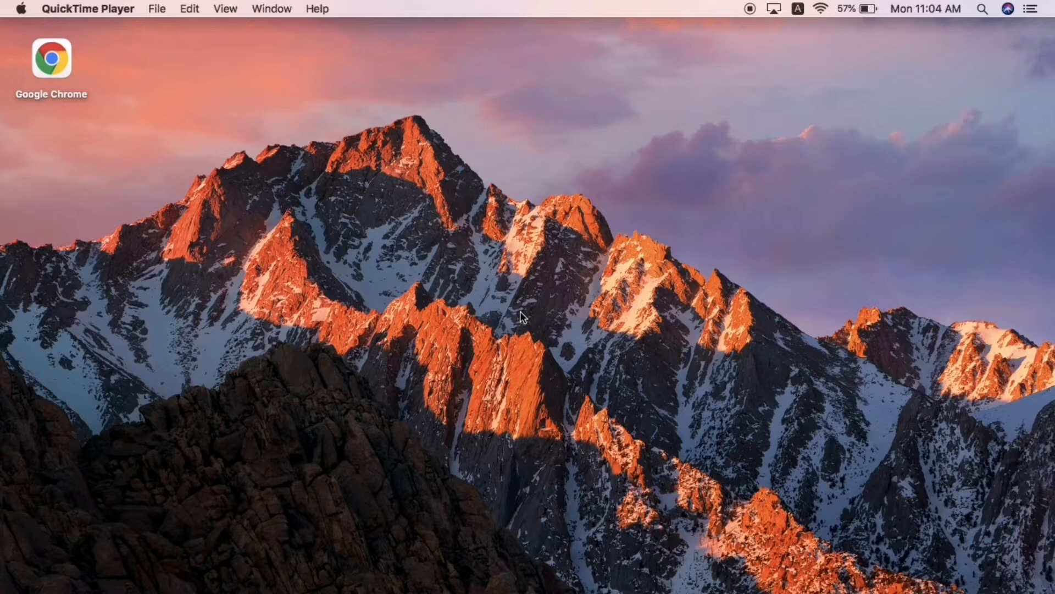
{"action": "mouse_move", "coordinate": [659, 391]}
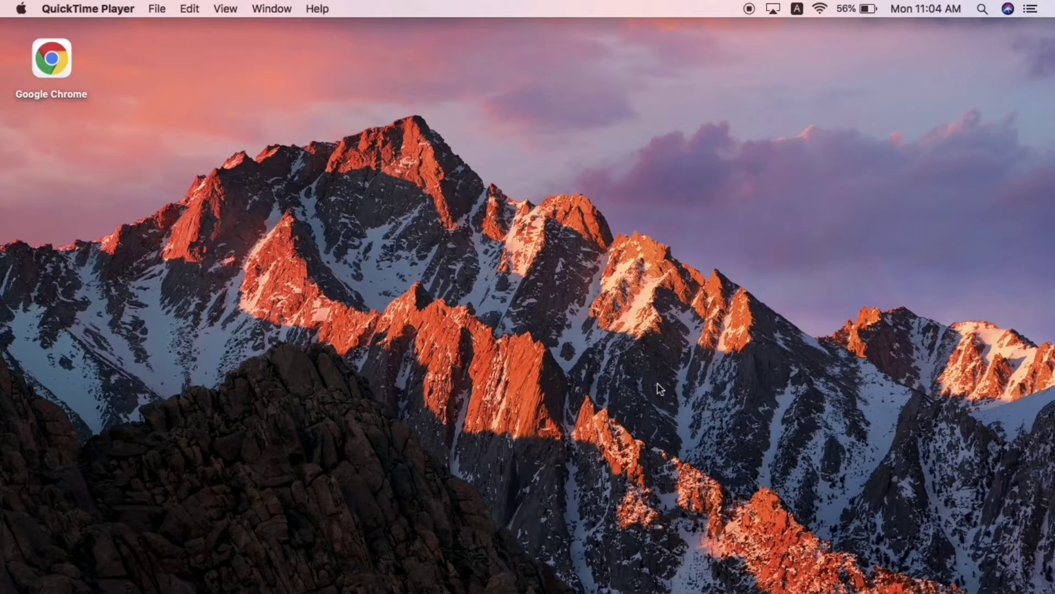
{"action": "mouse_move", "coordinate": [648, 439]}
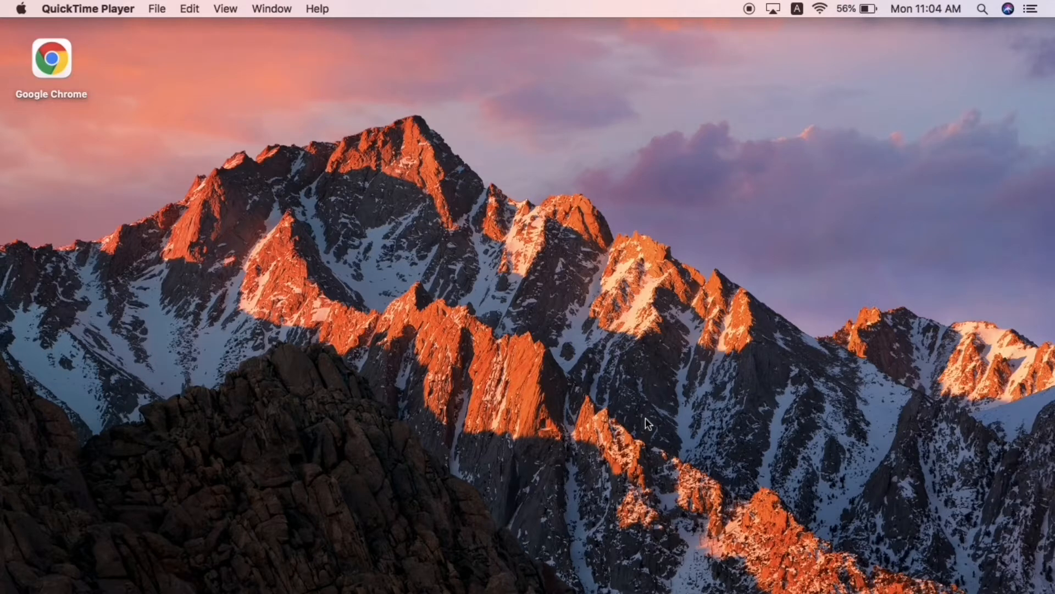
{"action": "mouse_move", "coordinate": [668, 414]}
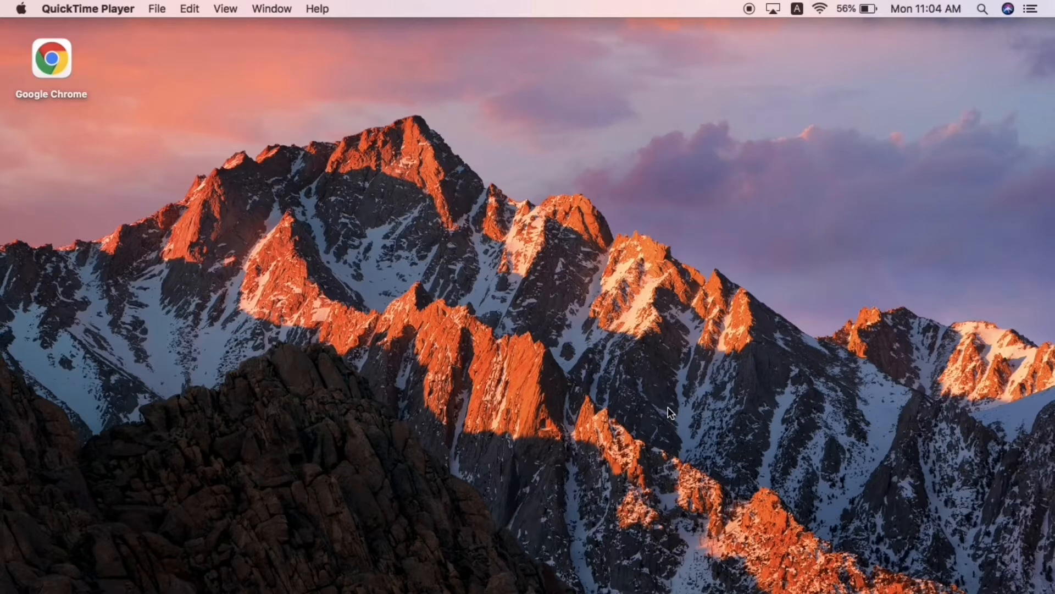
{"action": "mouse_move", "coordinate": [714, 505]}
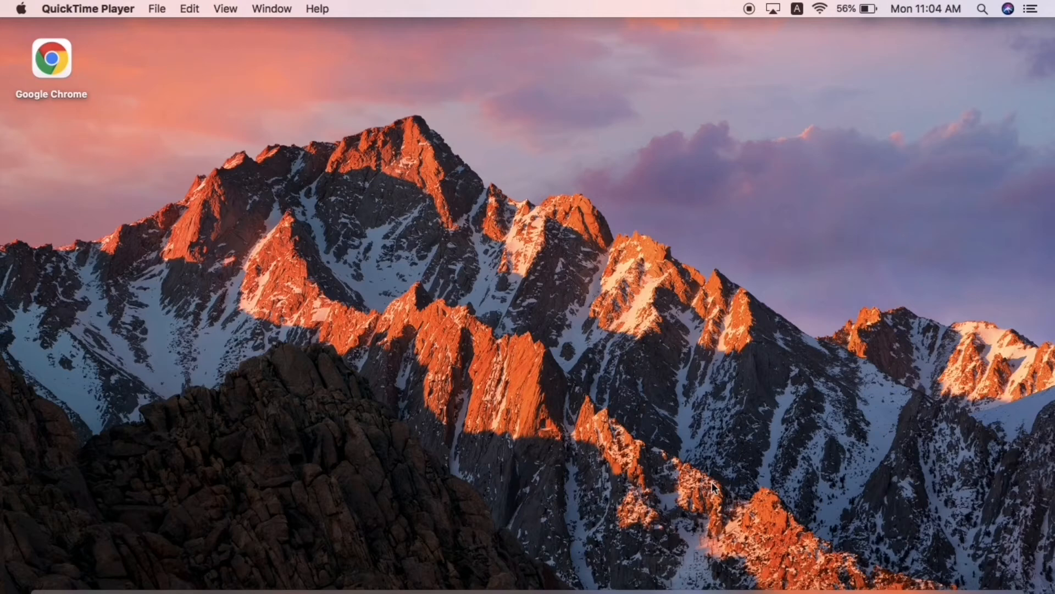
{"action": "mouse_move", "coordinate": [688, 475]}
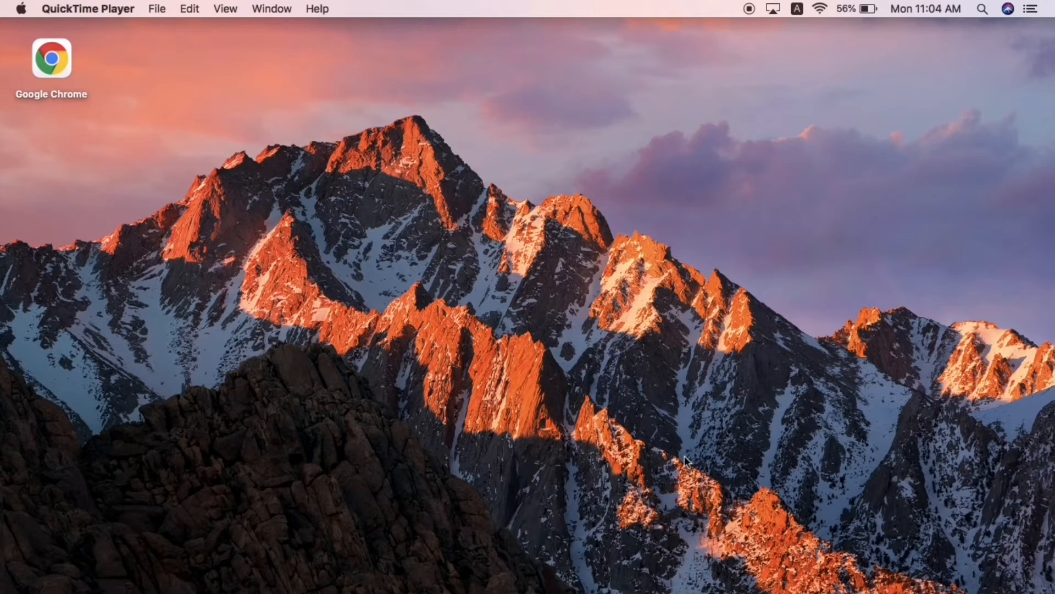
{"action": "mouse_move", "coordinate": [660, 566]}
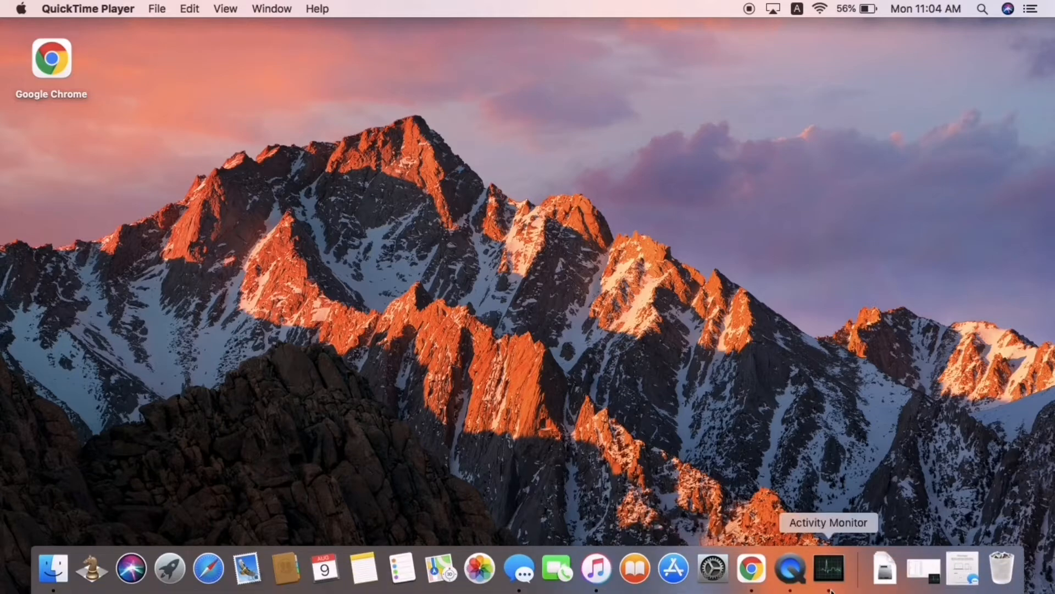
- Launch Activity Monitor from the Dock and sort processes by Process Name
{"action": "left_click", "coordinate": [830, 570]}
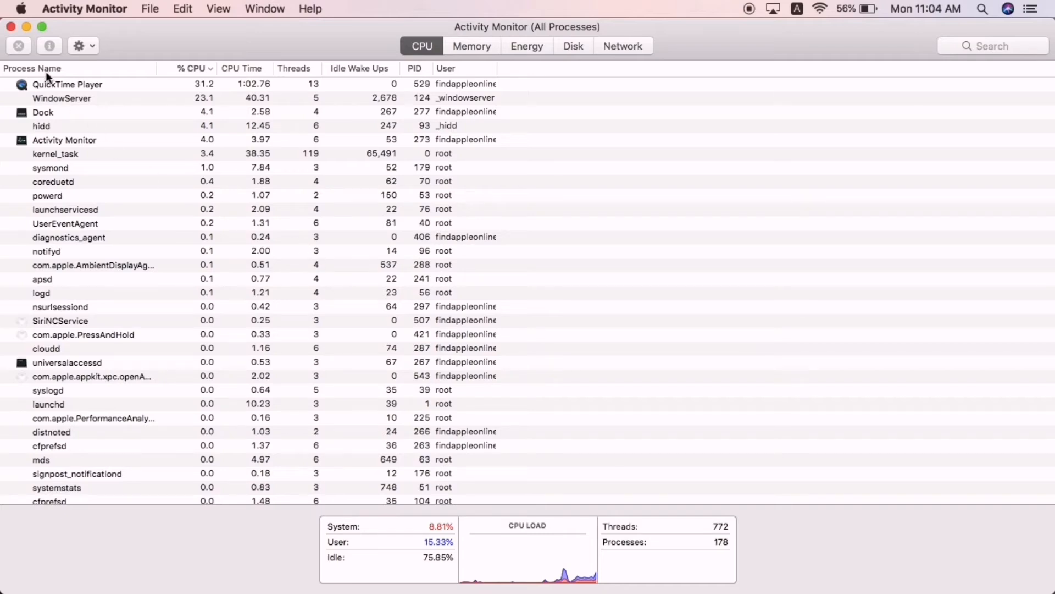
{"action": "left_click", "coordinate": [32, 68]}
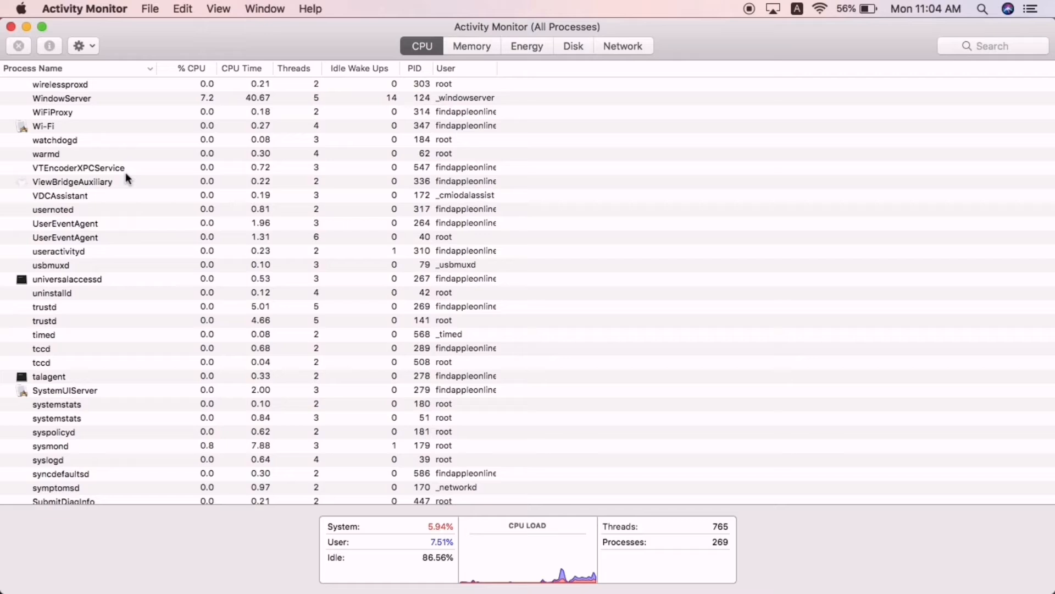
{"action": "mouse_move", "coordinate": [133, 284]}
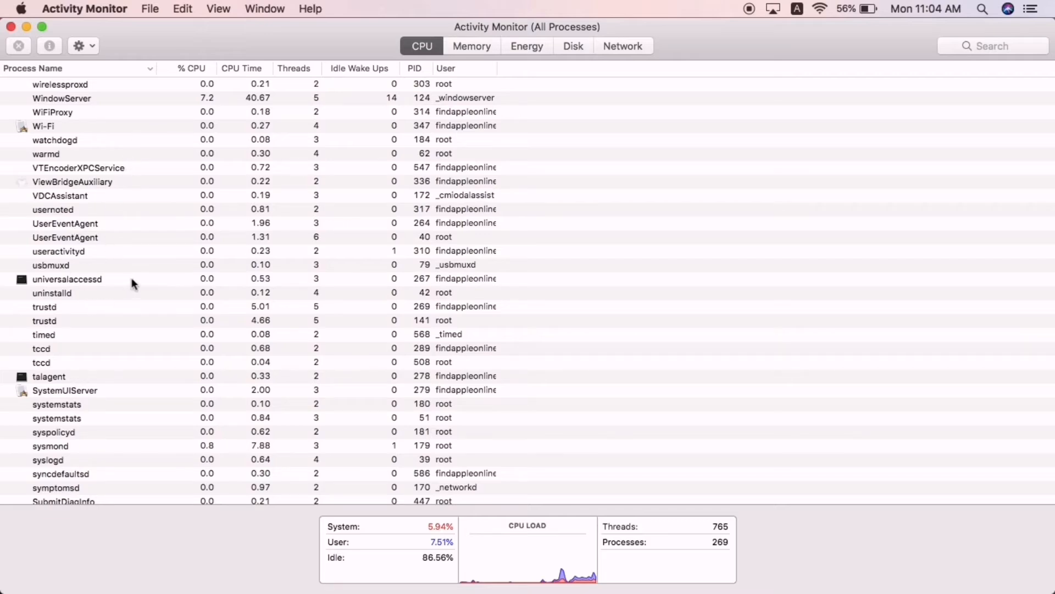
{"action": "mouse_move", "coordinate": [85, 199]}
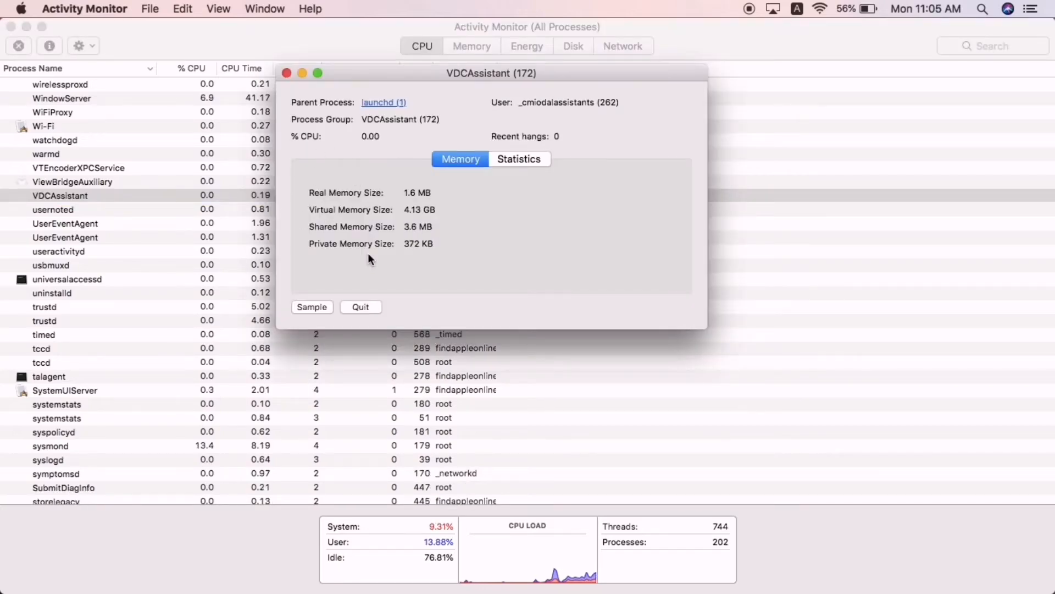
- Force quit the VDCAssistant process and close the Activity Monitor window
{"action": "left_click", "coordinate": [360, 307]}
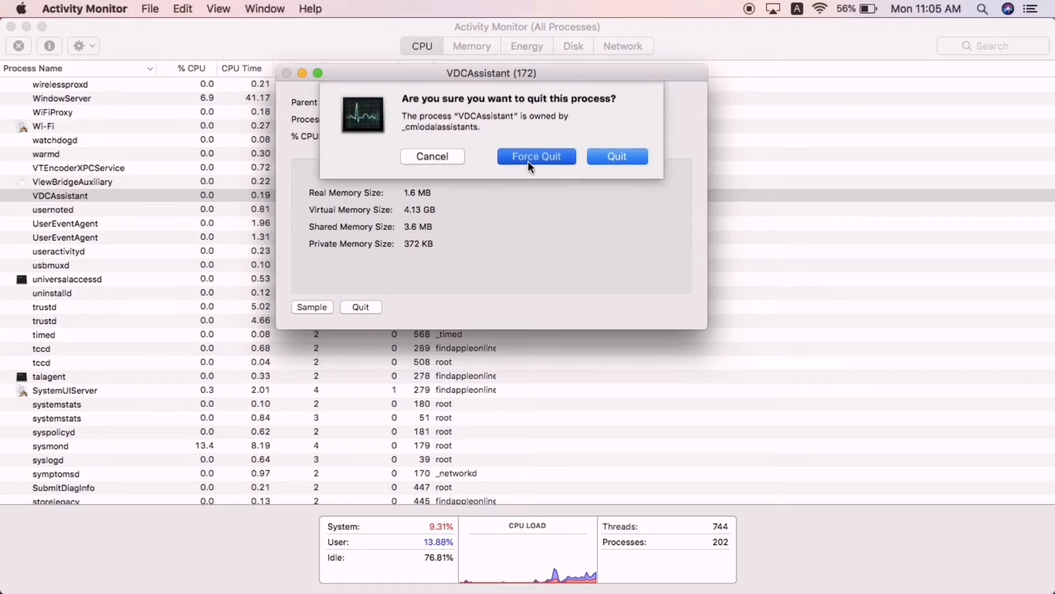
{"action": "left_click", "coordinate": [536, 157]}
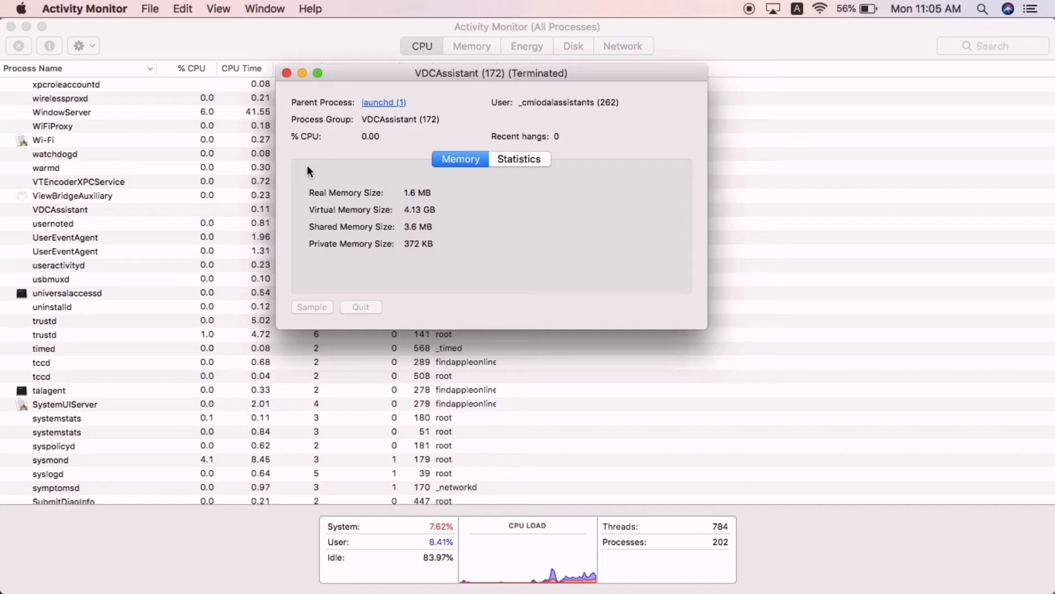
{"action": "left_click", "coordinate": [287, 72]}
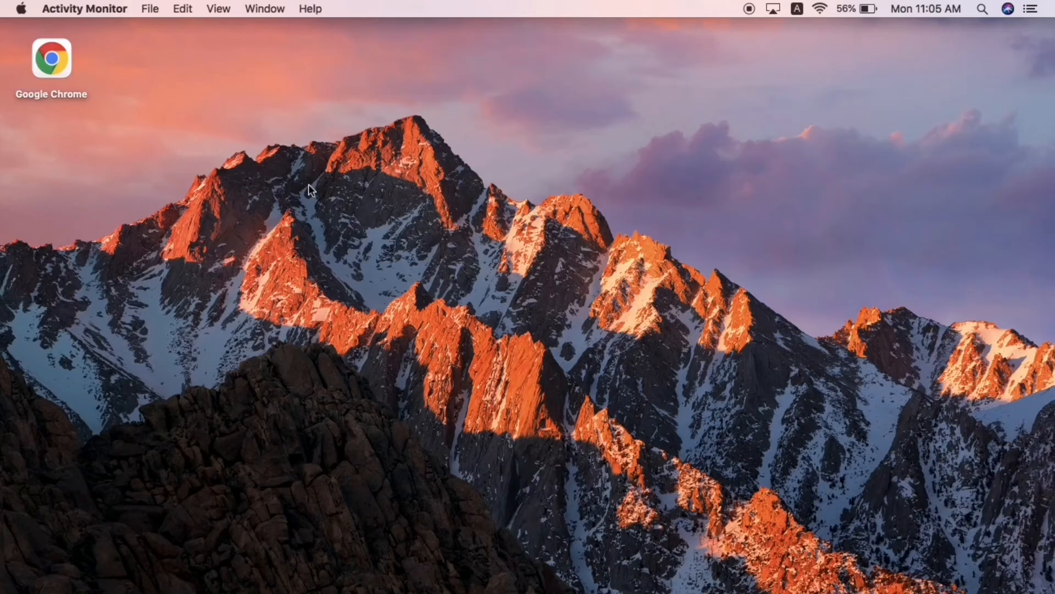
{"action": "mouse_move", "coordinate": [549, 265]}
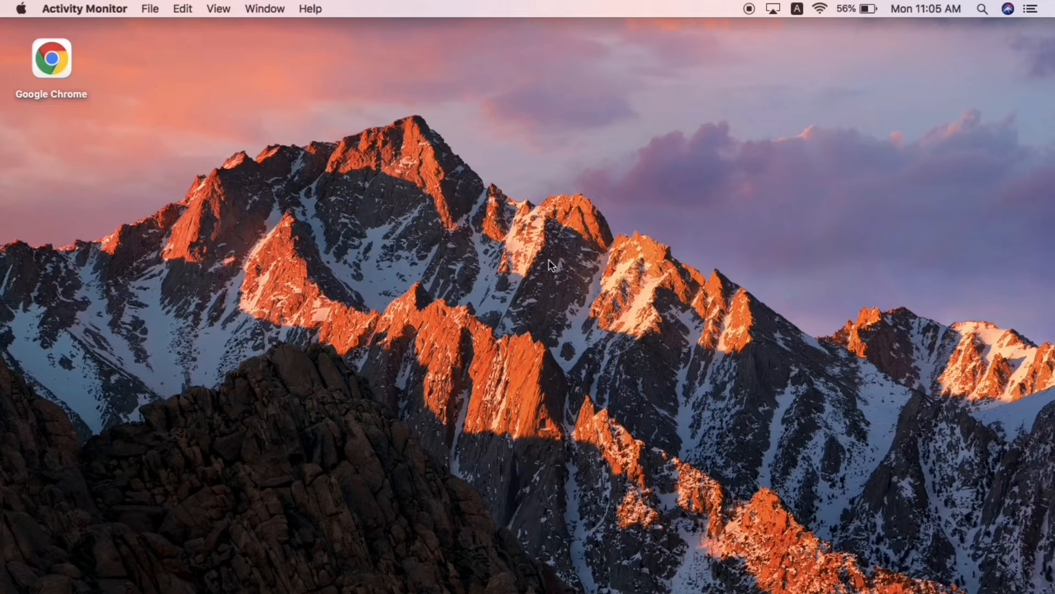
{"action": "mouse_move", "coordinate": [510, 233]}
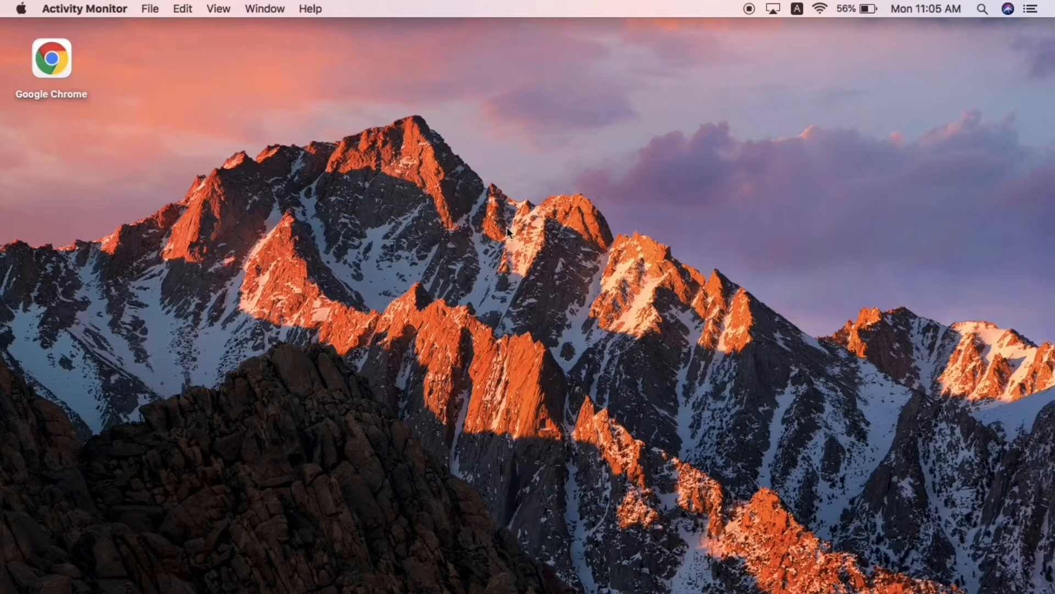
{"action": "mouse_move", "coordinate": [637, 203]}
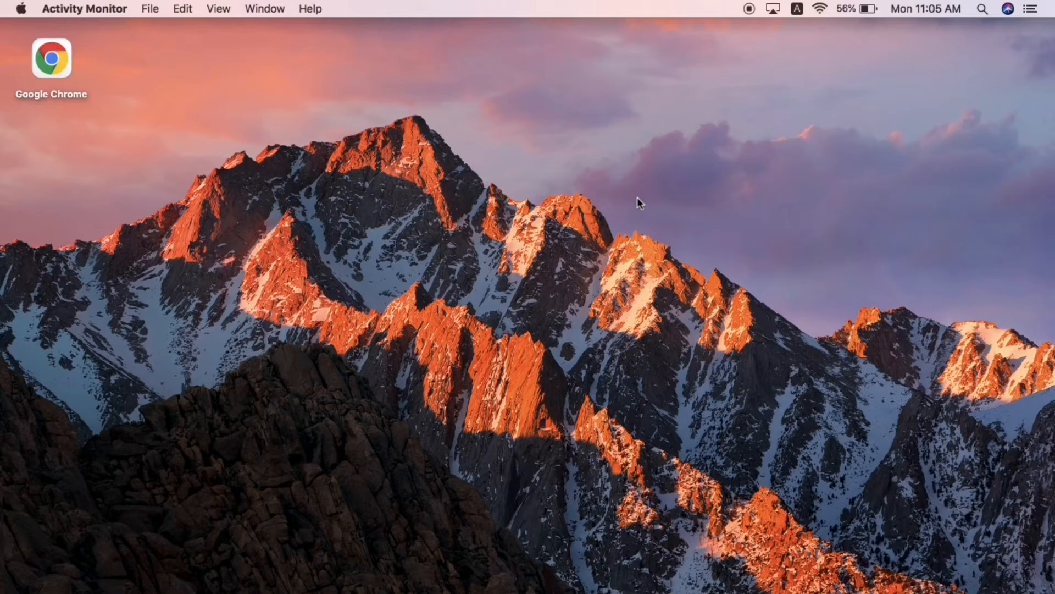
{"action": "mouse_move", "coordinate": [626, 233]}
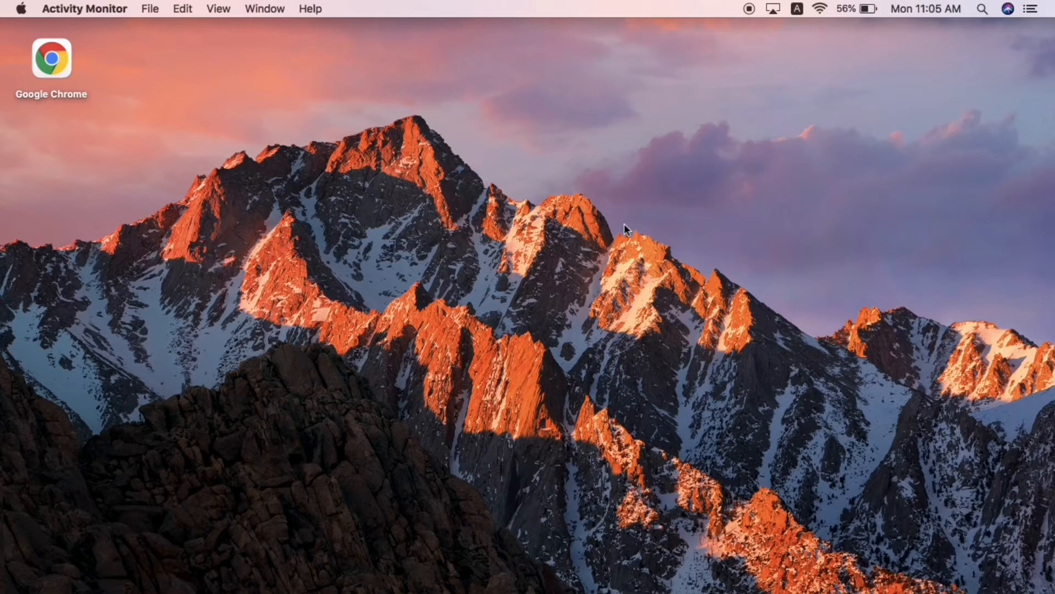
{"action": "mouse_move", "coordinate": [617, 267]}
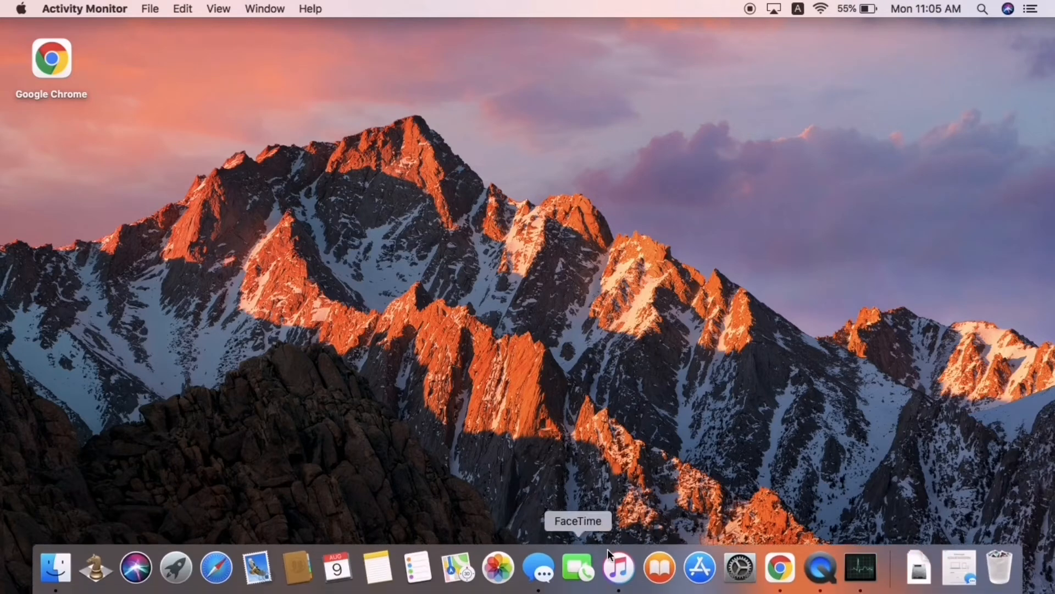
{"action": "mouse_move", "coordinate": [738, 569]}
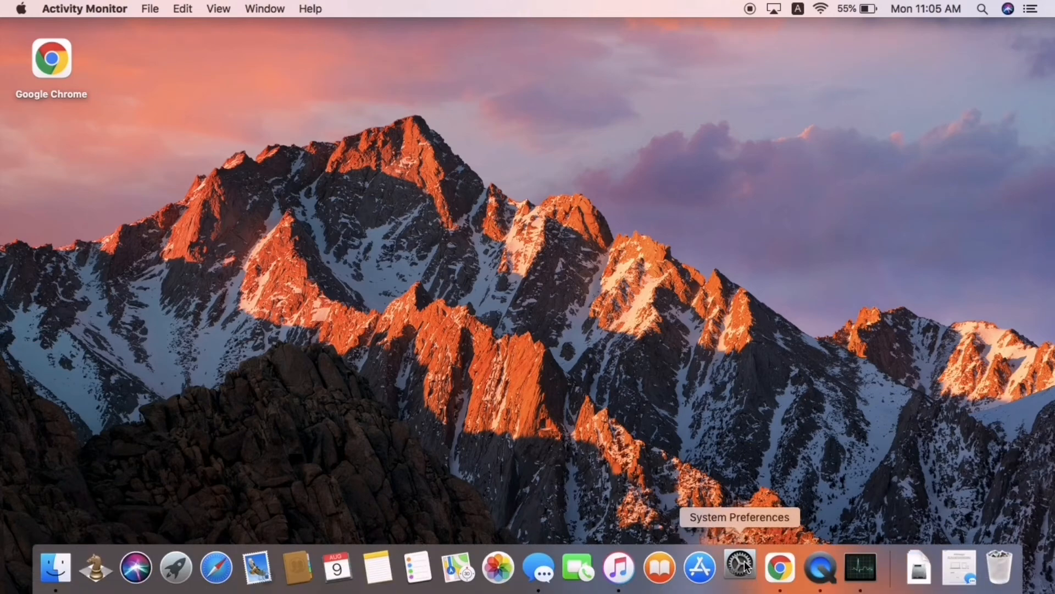
- View the firewall status in Security & Privacy, then close System Preferences
{"action": "left_click", "coordinate": [736, 566]}
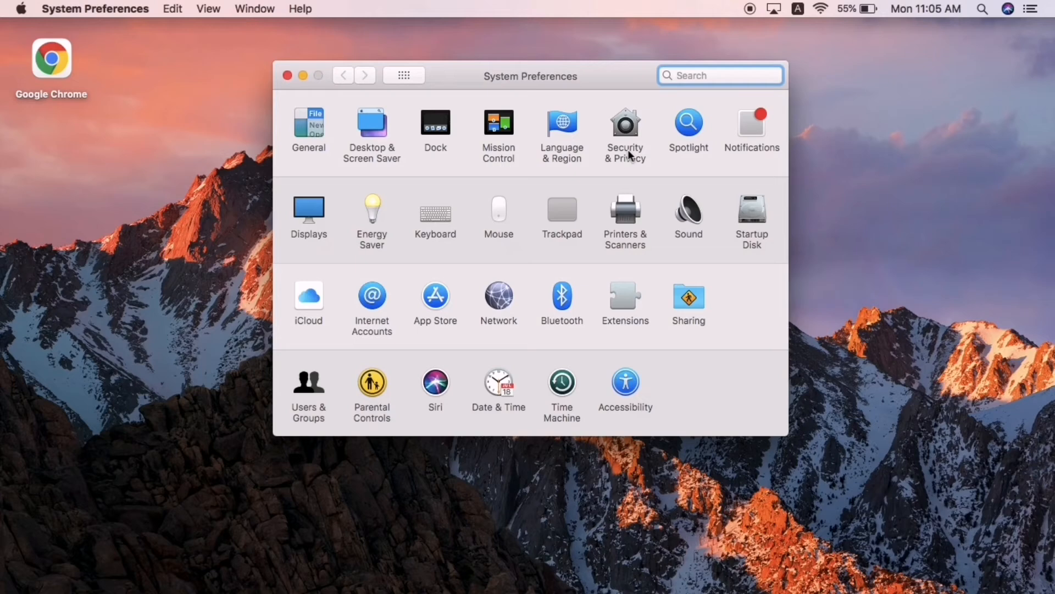
{"action": "left_click", "coordinate": [625, 123]}
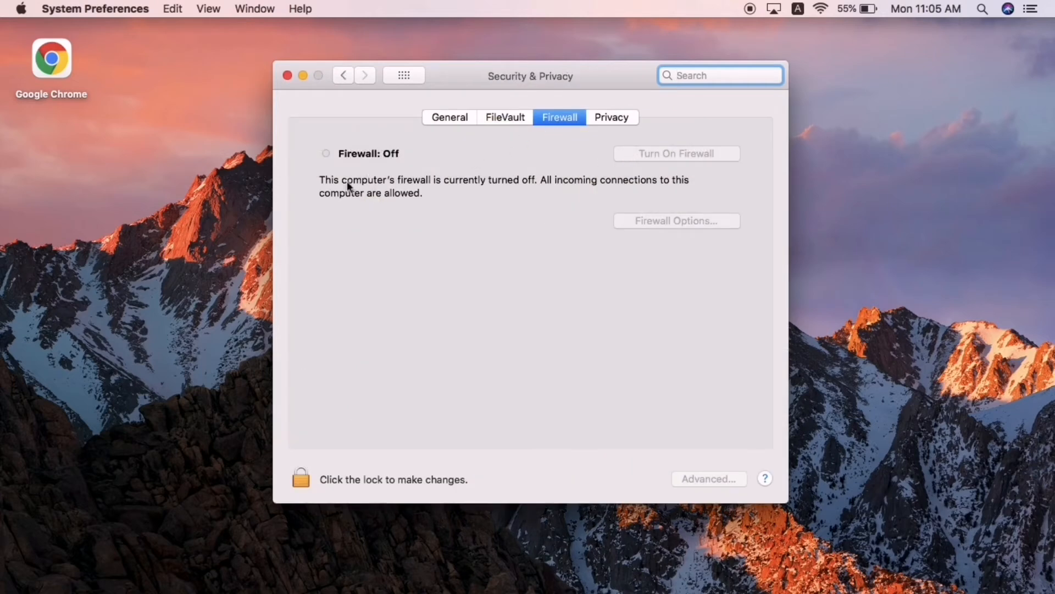
{"action": "mouse_move", "coordinate": [369, 176]}
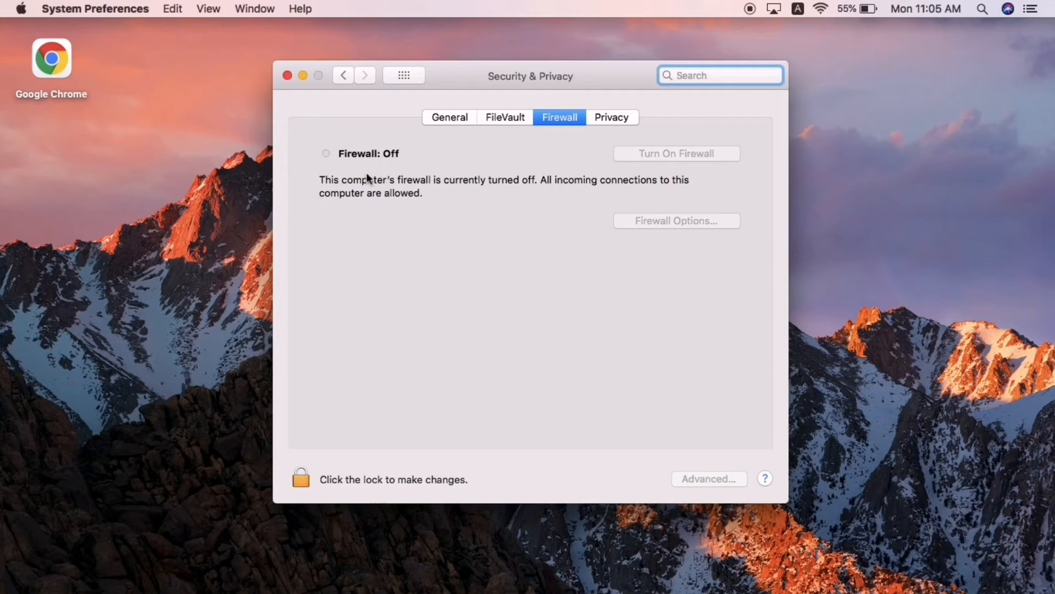
{"action": "mouse_move", "coordinate": [351, 166]}
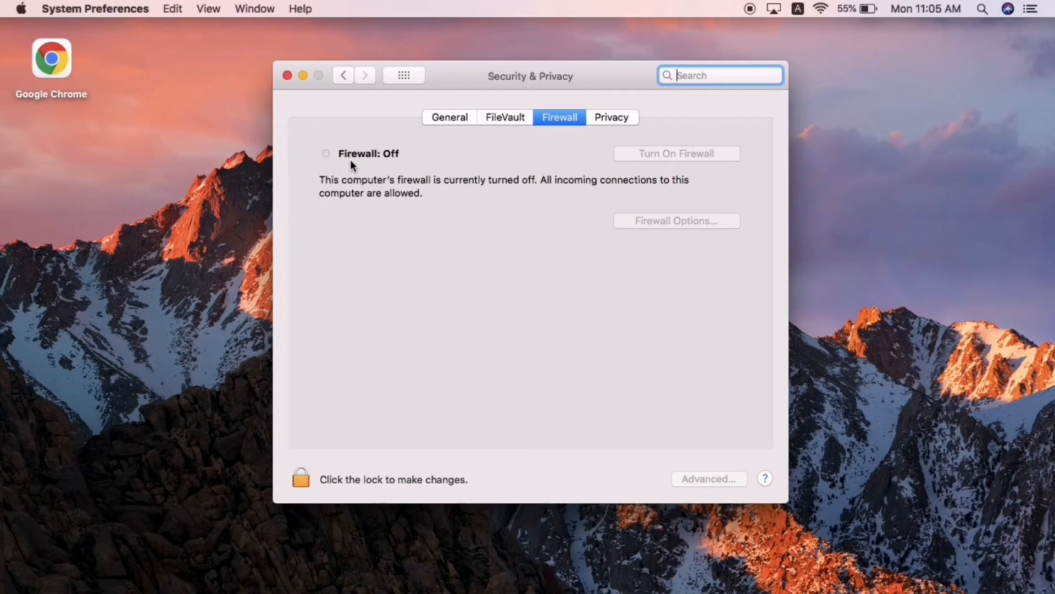
{"action": "mouse_move", "coordinate": [370, 188]}
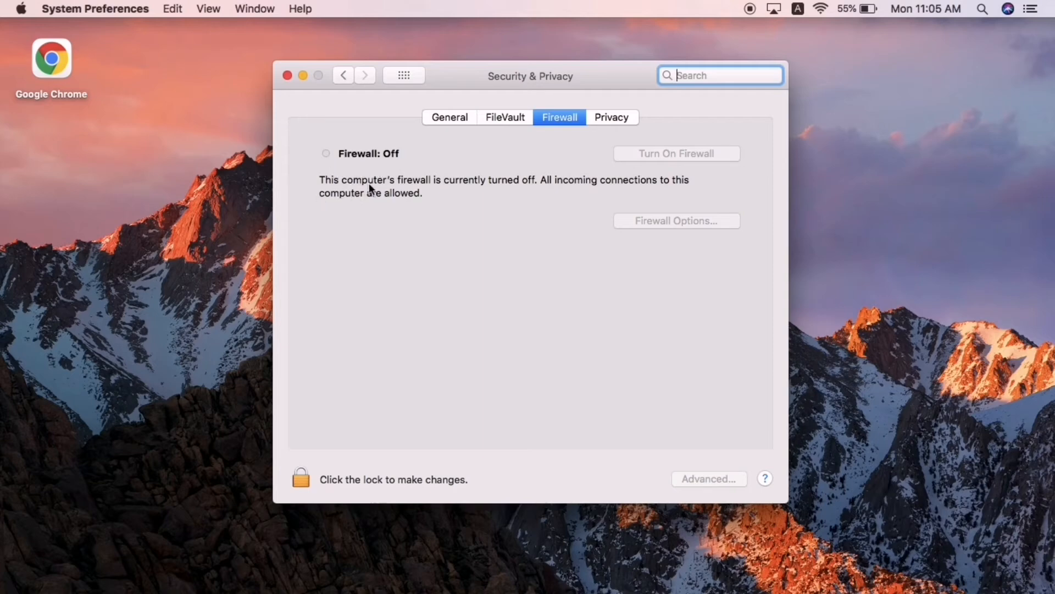
{"action": "mouse_move", "coordinate": [500, 189]}
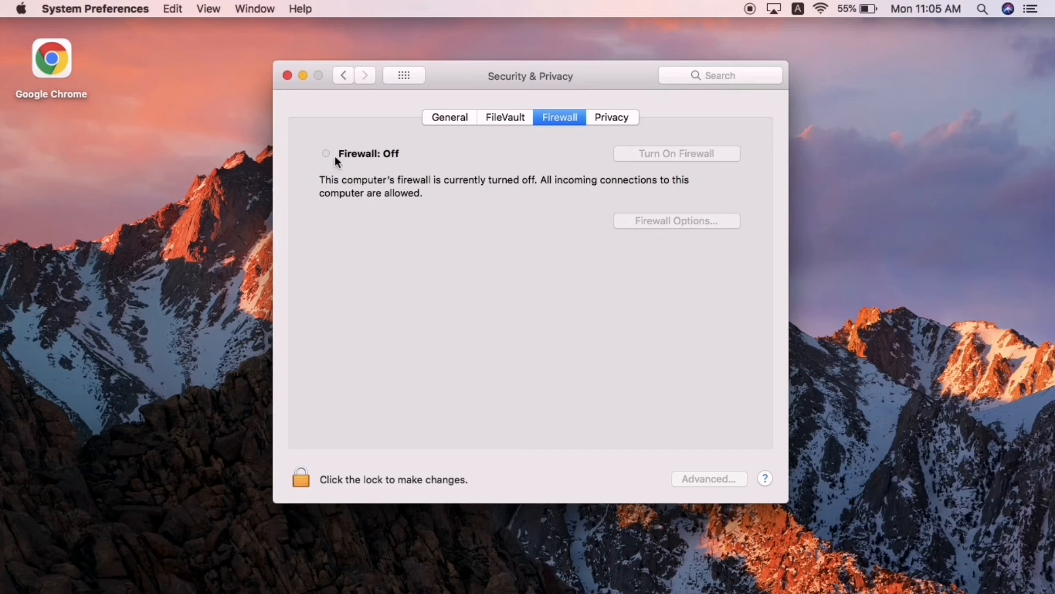
{"action": "mouse_move", "coordinate": [417, 198]}
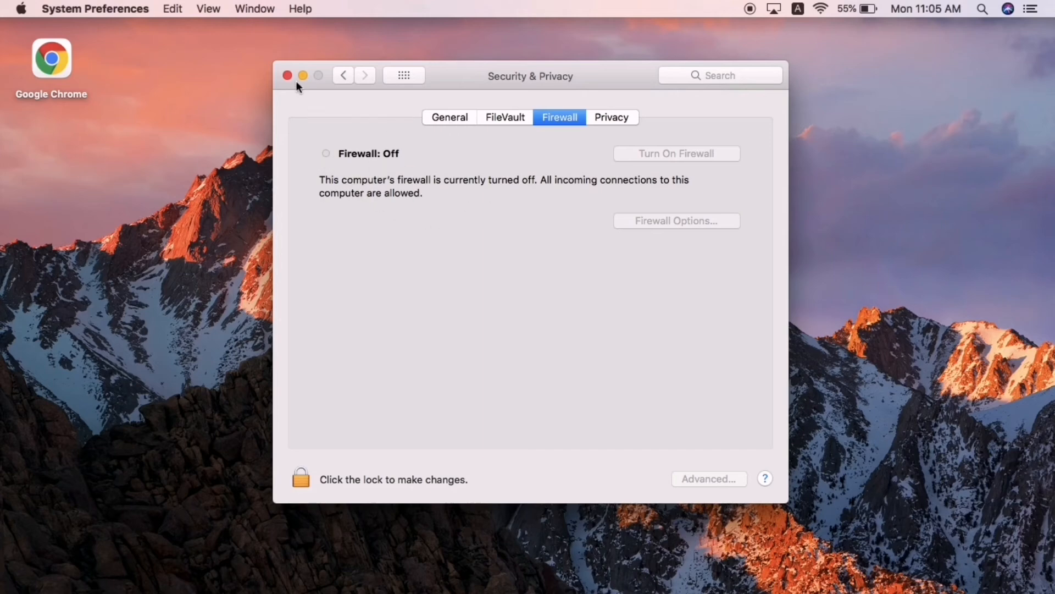
{"action": "left_click", "coordinate": [288, 76]}
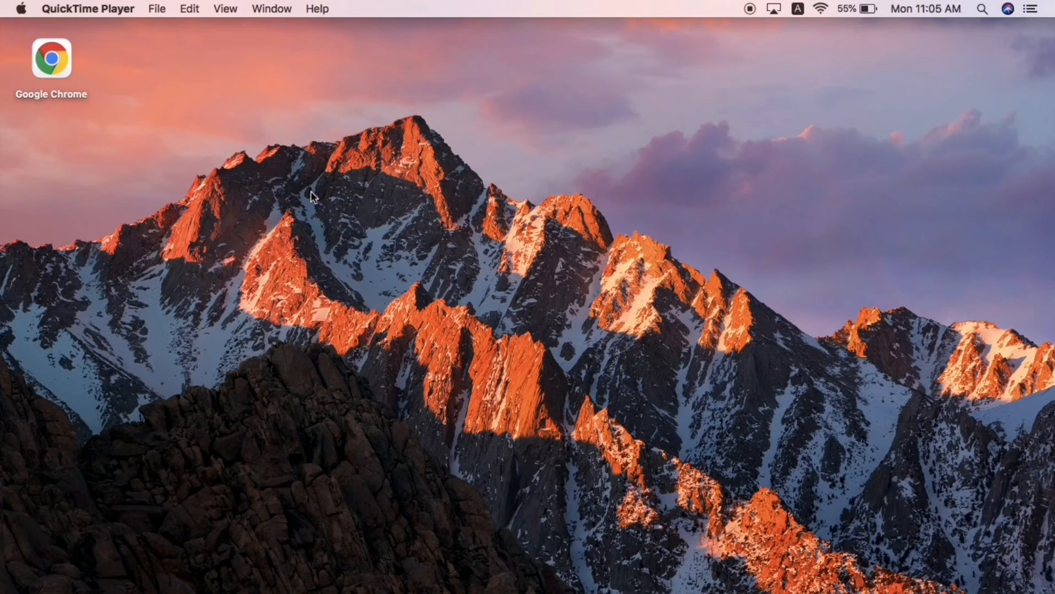
{"action": "mouse_move", "coordinate": [353, 199]}
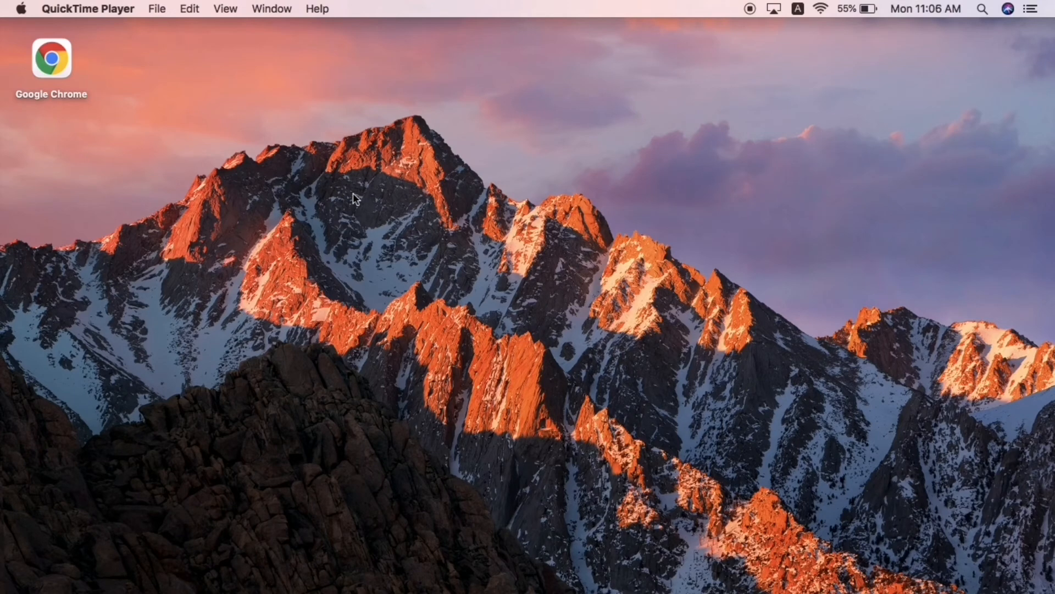
{"action": "mouse_move", "coordinate": [512, 267]}
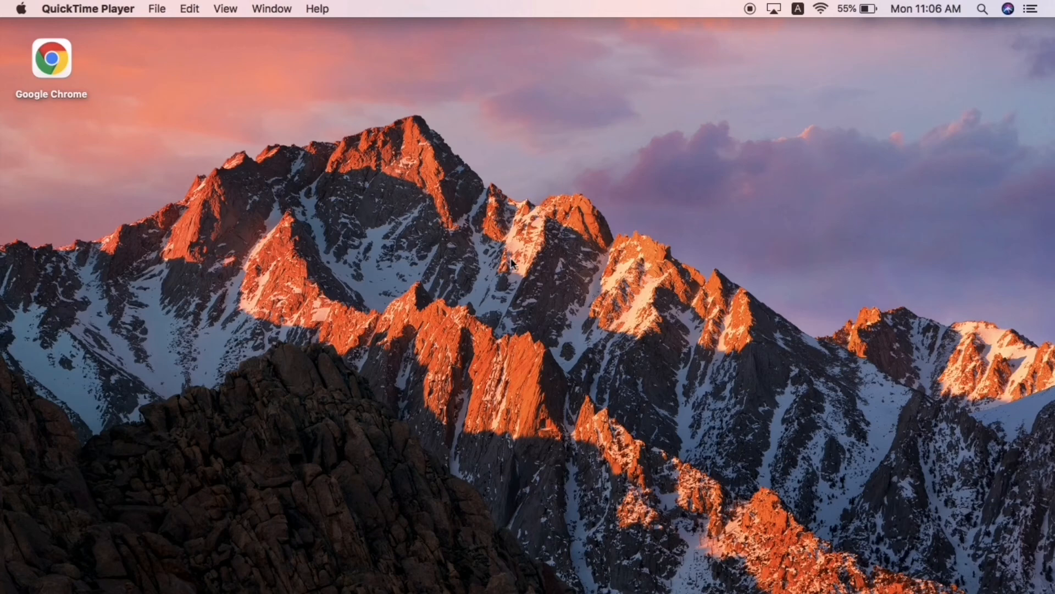
{"action": "mouse_move", "coordinate": [511, 272]}
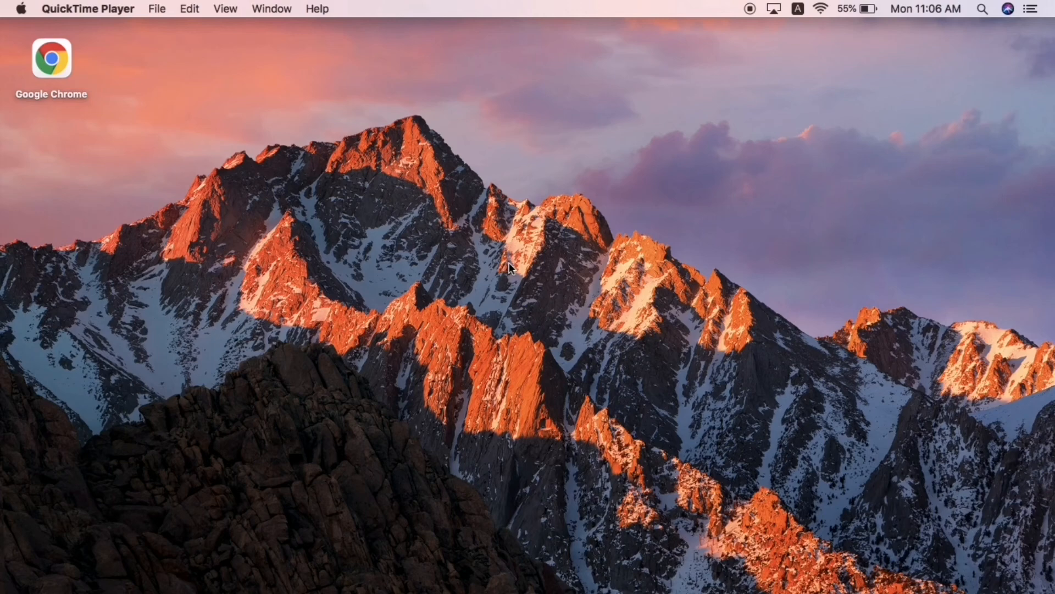
{"action": "mouse_move", "coordinate": [733, 318]}
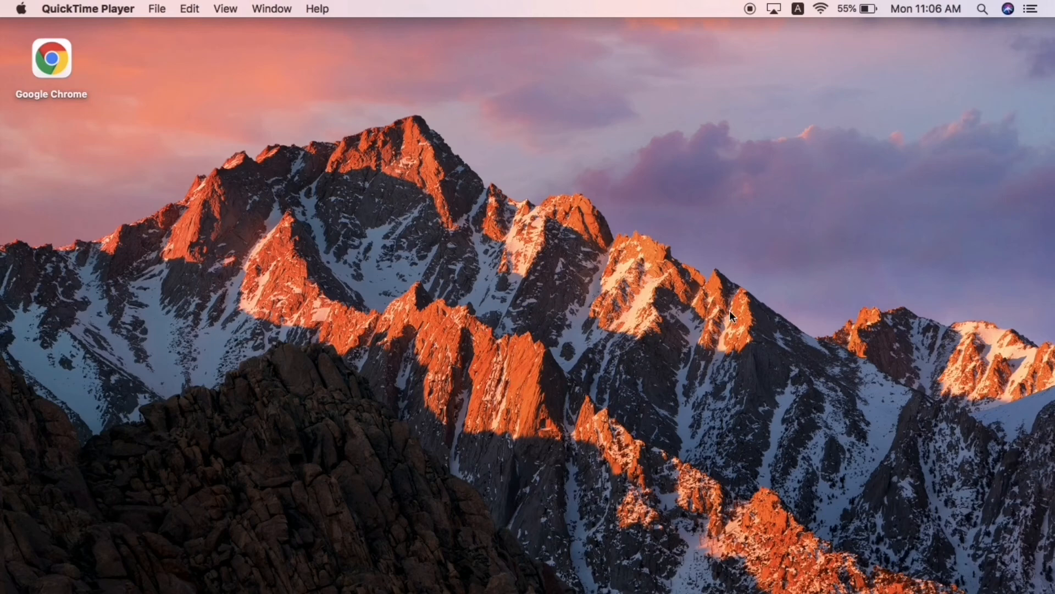